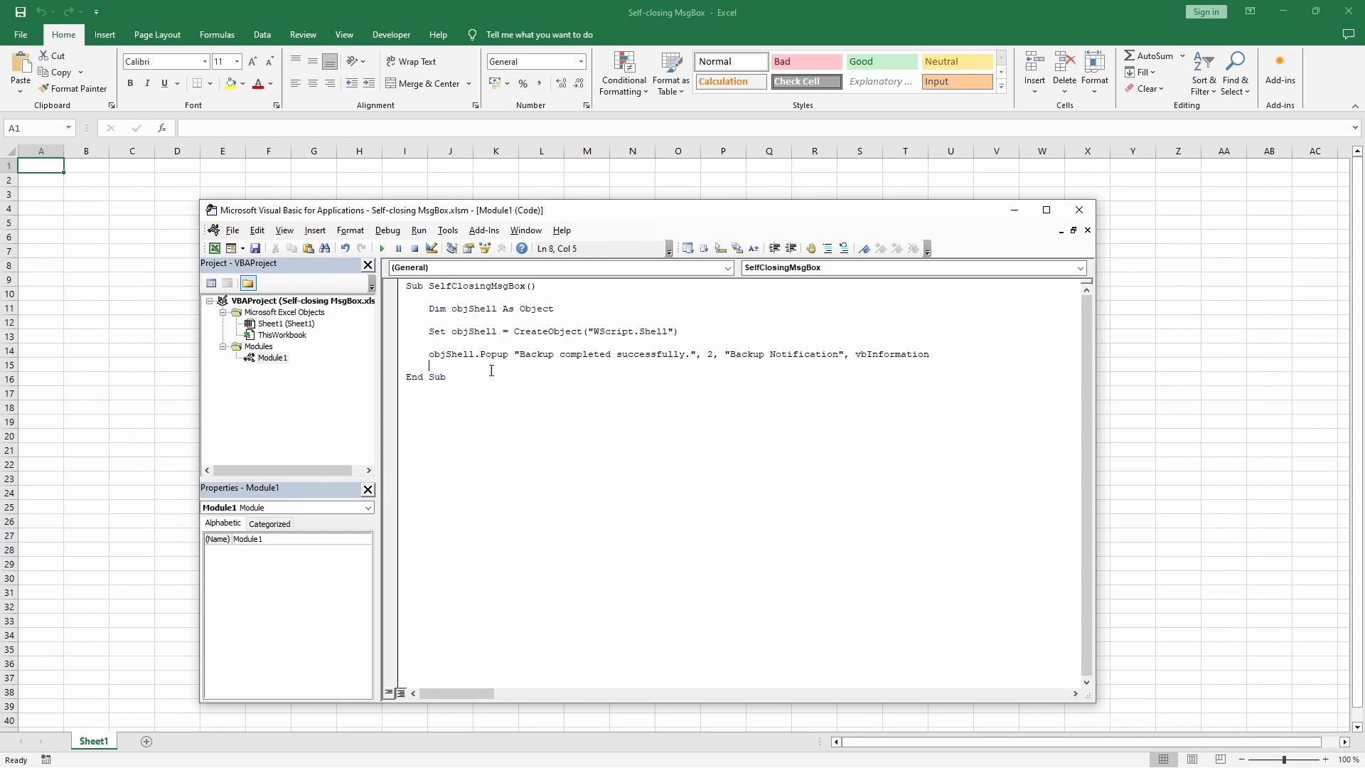
# Highlight the Popup arguments (Backup, 'Backup Notification' title, vbInformation), then set the caret for new lines
pyautogui.doubleClick(493, 354)
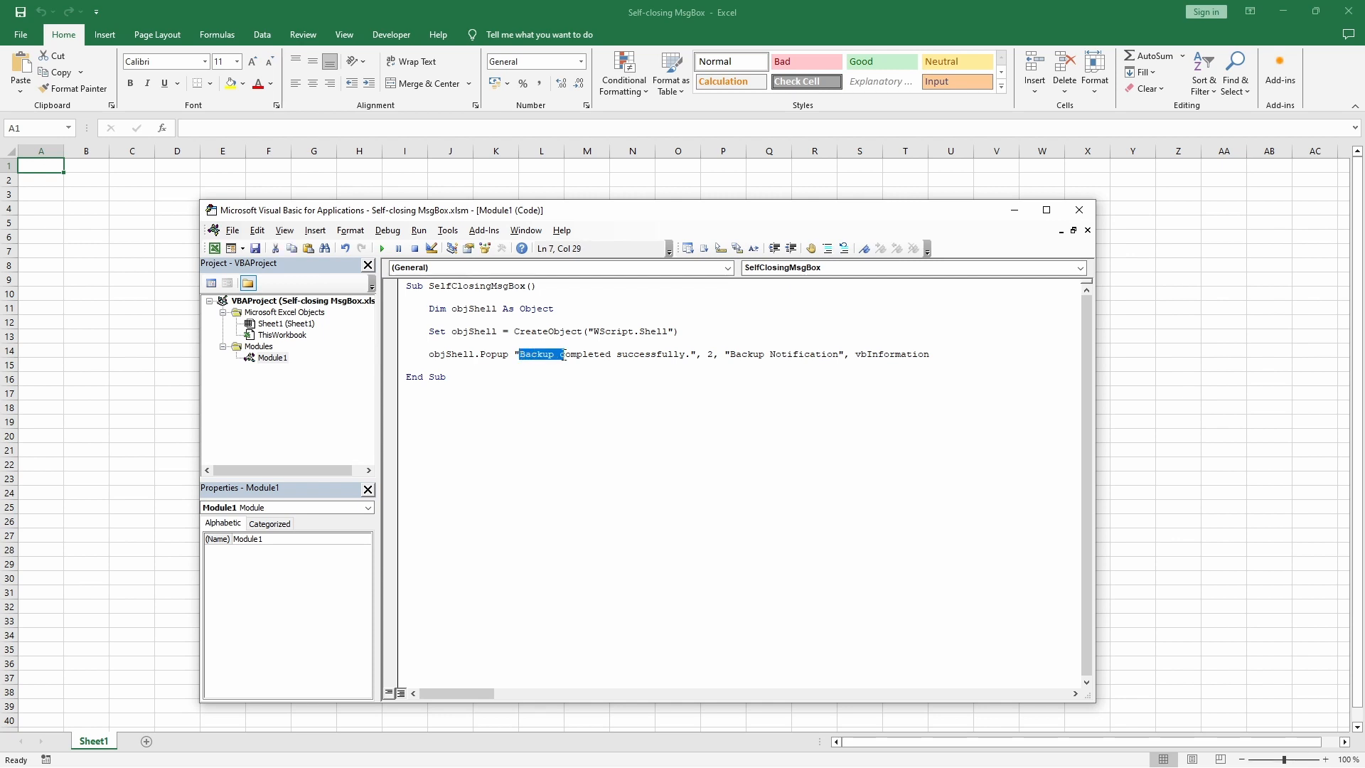
pyautogui.moveTo(539, 354); pyautogui.dragTo(700, 354)
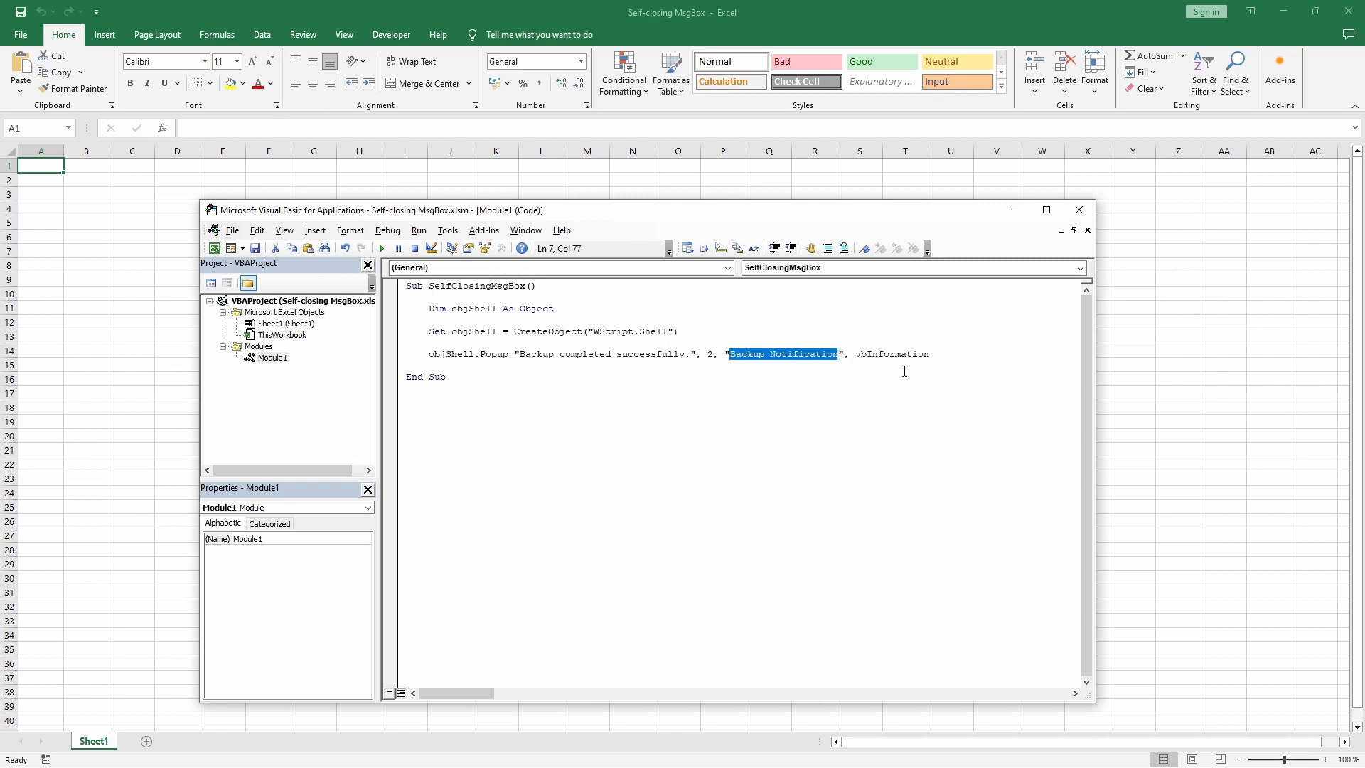
pyautogui.doubleClick(890, 354)
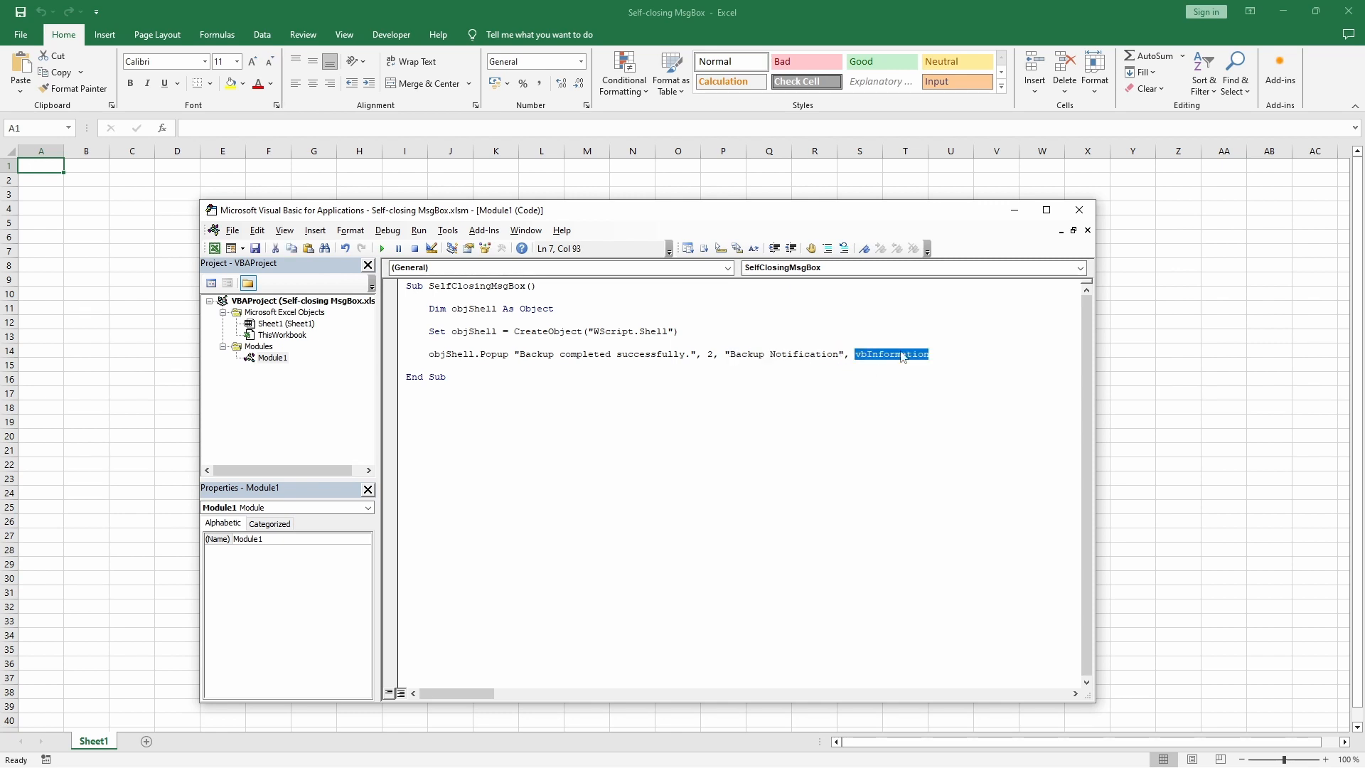
pyautogui.click(654, 380)
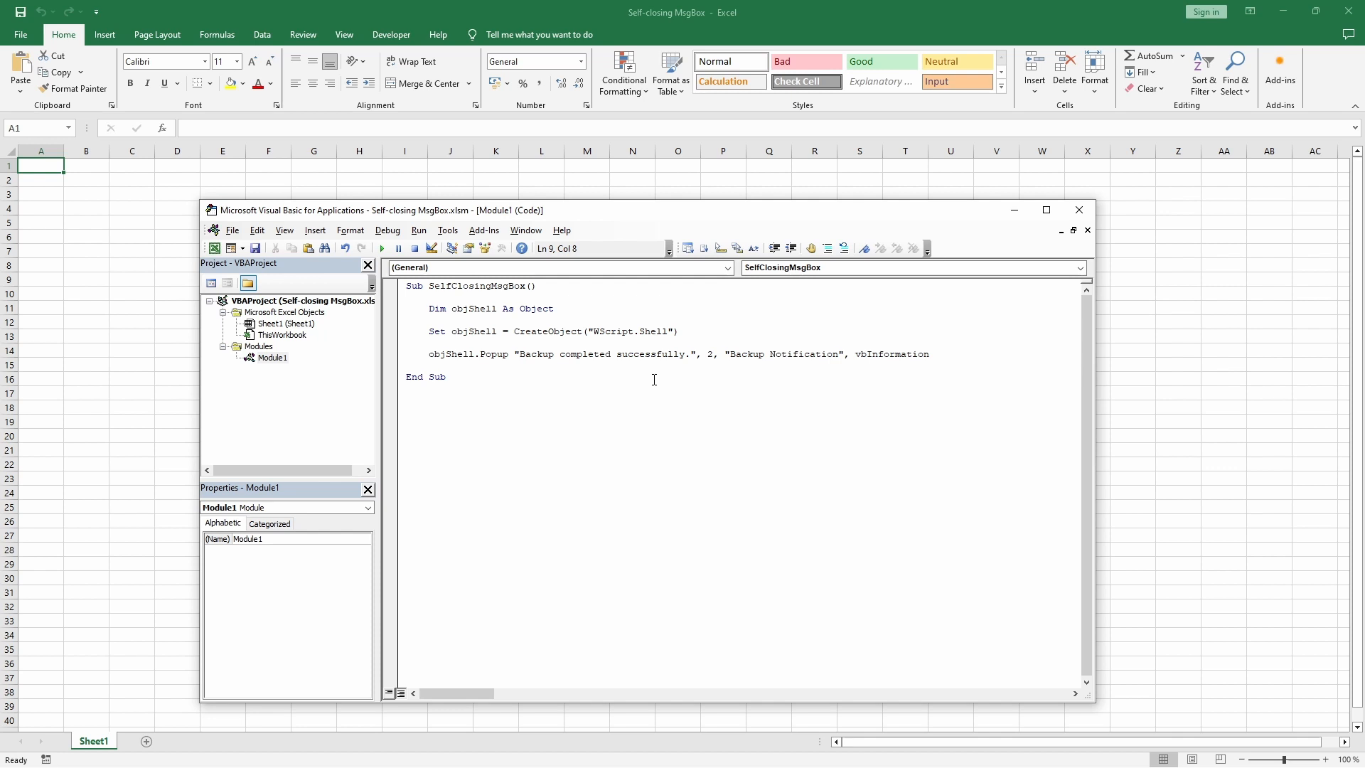
pyautogui.click(380, 248)
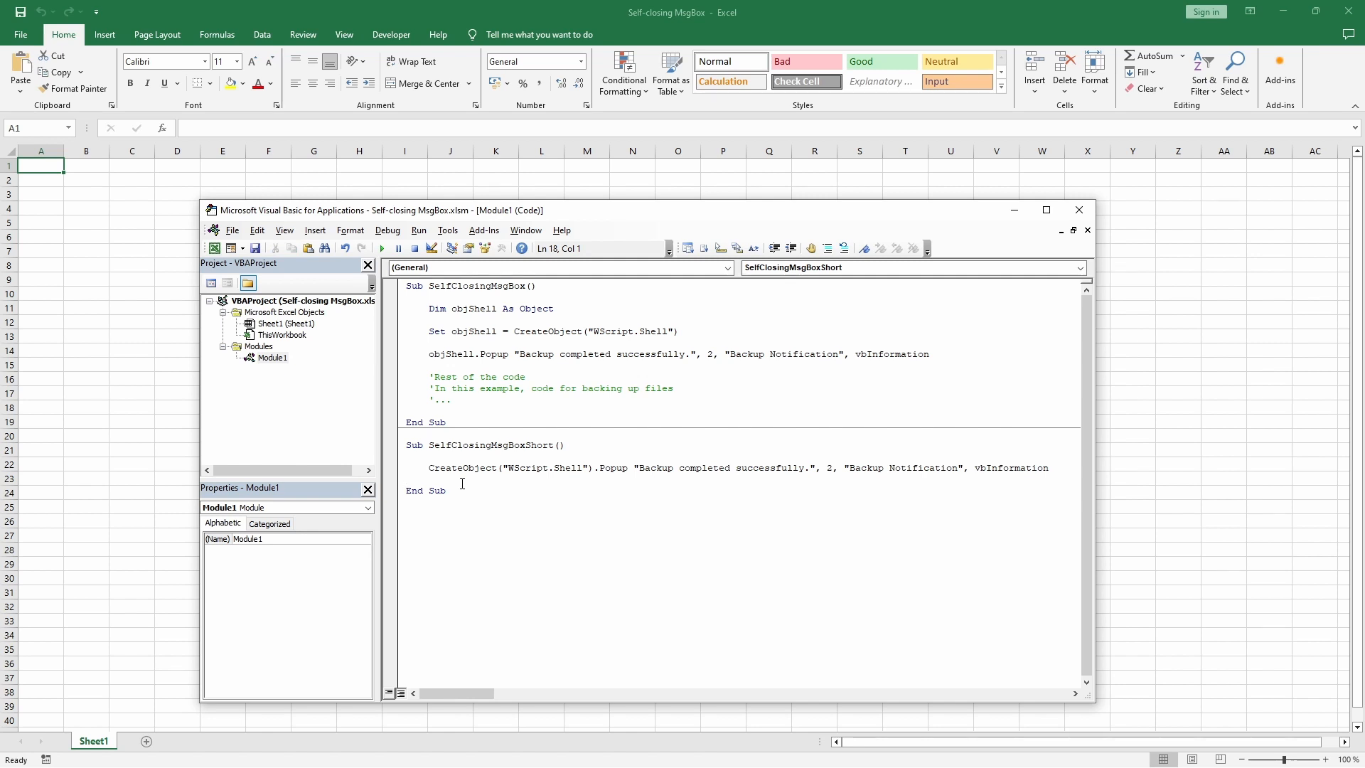
# Run SelfClosingMsgBoxShort and let the Backup Notification popup dismiss itself after two seconds
pyautogui.click(381, 248)
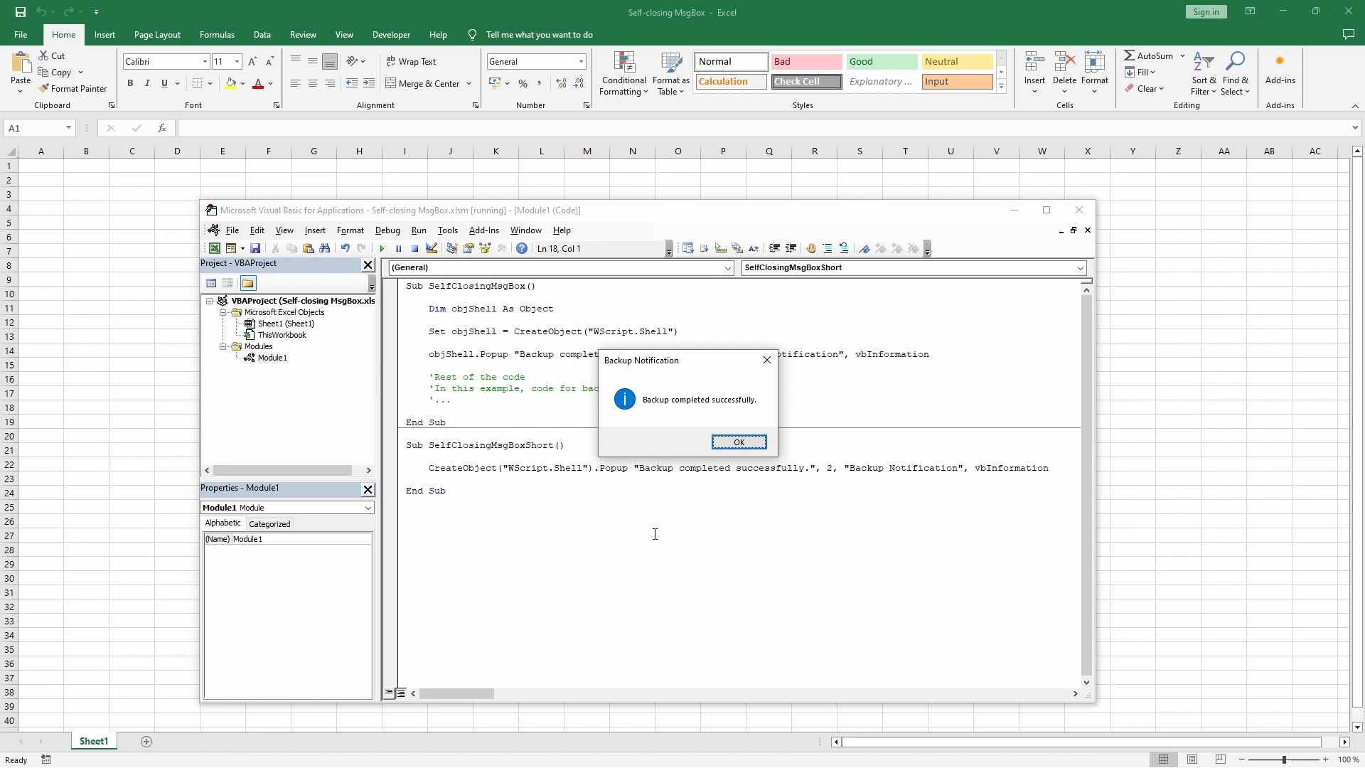
pyautogui.click(737, 442)
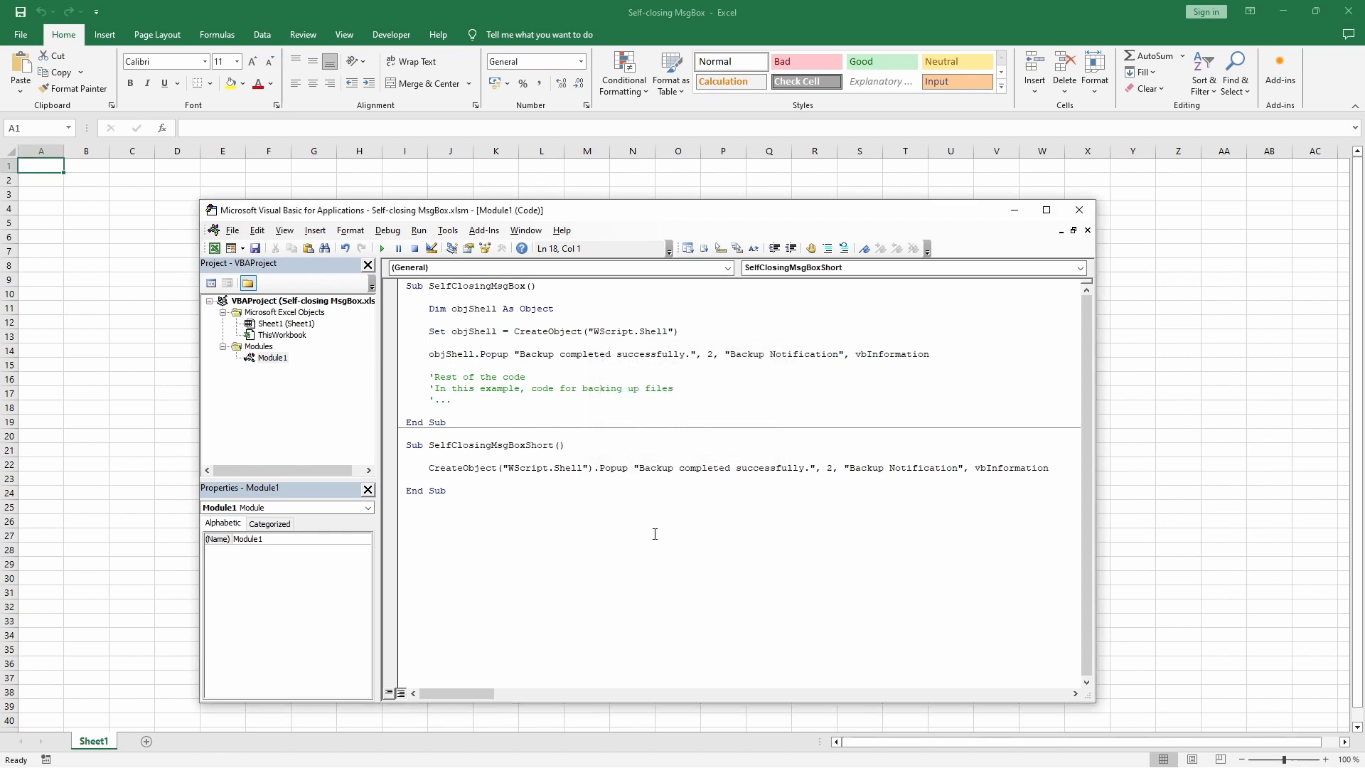